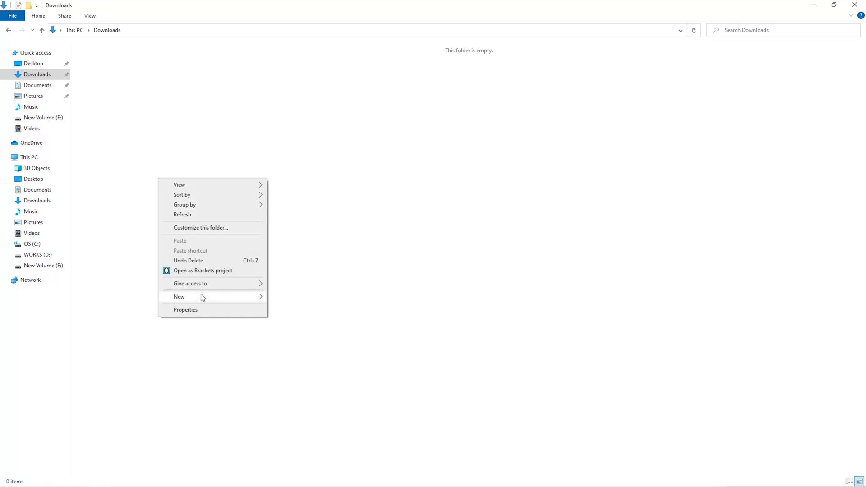
Create a new folder named Miner inside Downloads.
{"action": "left_click", "coordinate": [178, 297]}
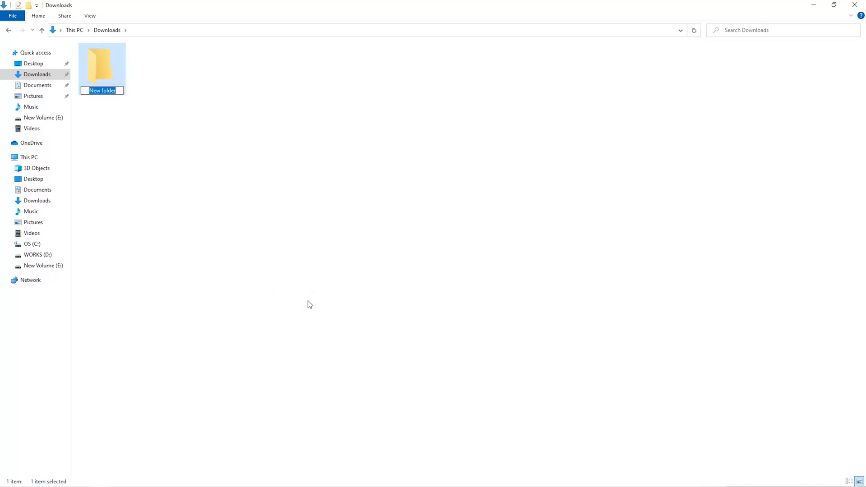
{"action": "type", "text": "Miner"}
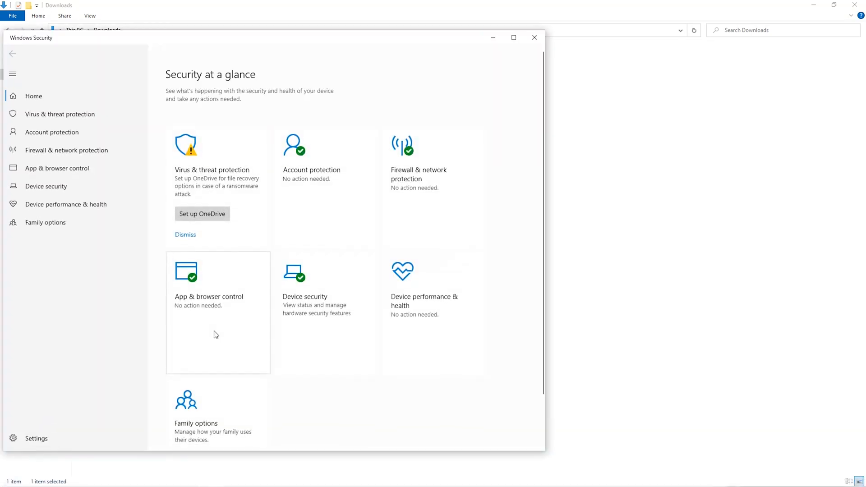
Reach Manage settings under Virus & threat protection in Windows Security.
{"action": "left_click", "coordinate": [59, 113]}
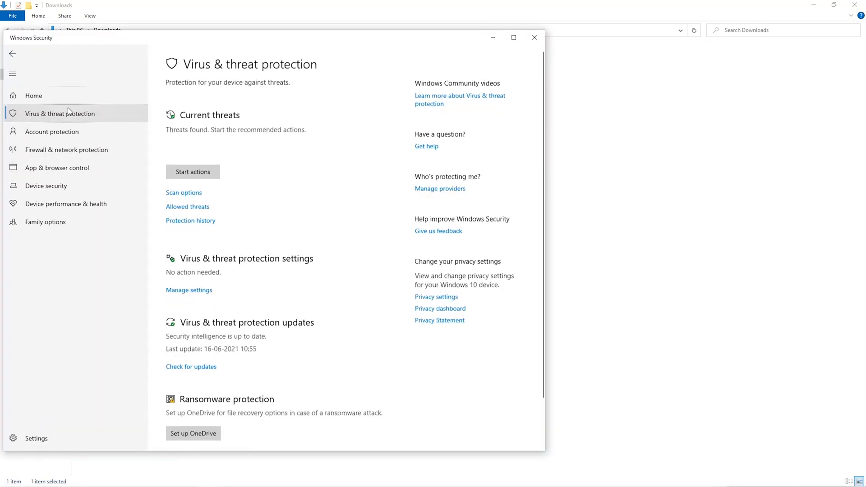
{"action": "scroll", "scroll_direction": "down", "scroll_amount": 3}
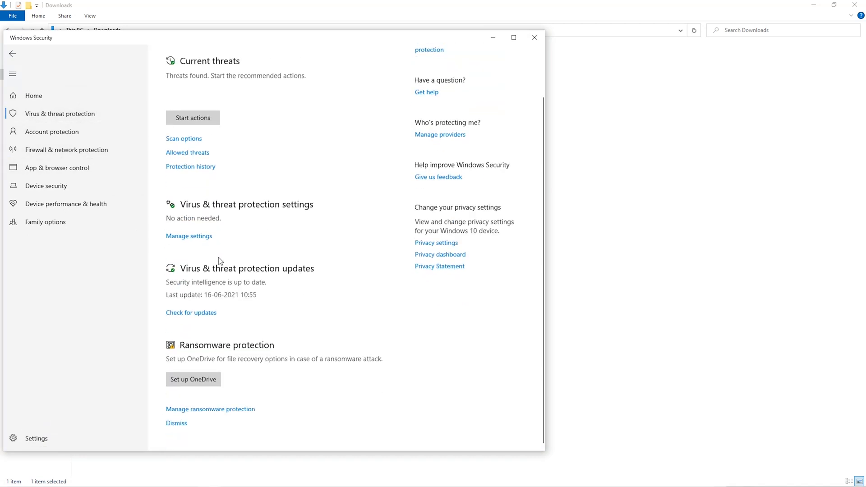
{"action": "left_click", "coordinate": [188, 237]}
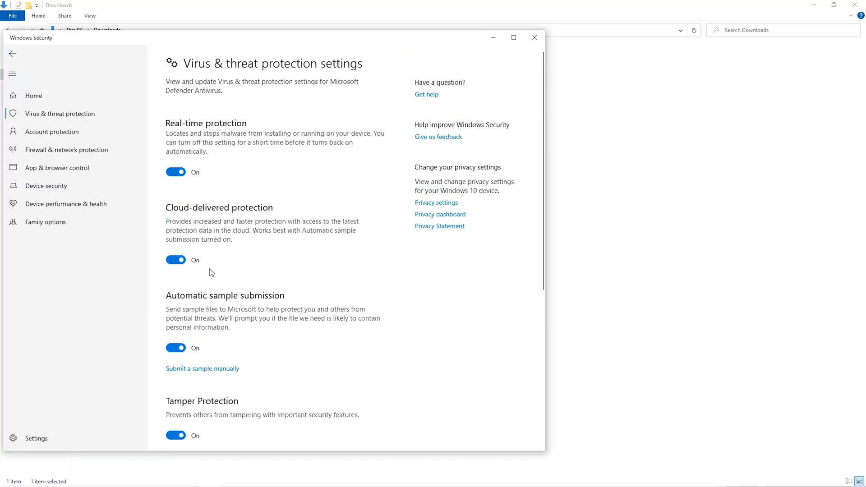
{"action": "scroll", "scroll_direction": "down", "scroll_amount": 3}
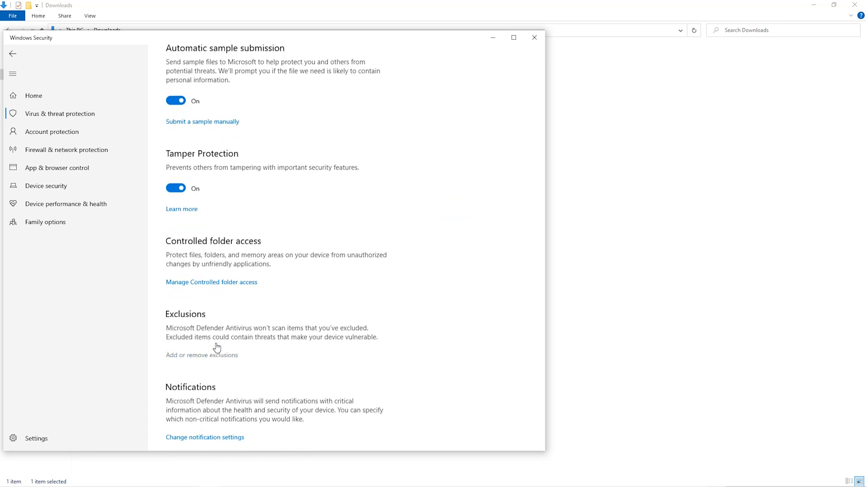
Begin adding a Defender folder exclusion and browse toward the Miner folder.
{"action": "left_click", "coordinate": [202, 355]}
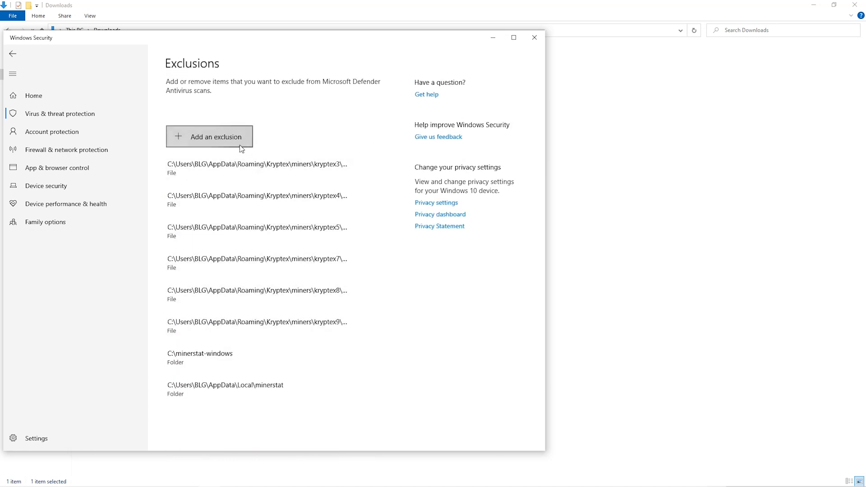
{"action": "left_click", "coordinate": [209, 137]}
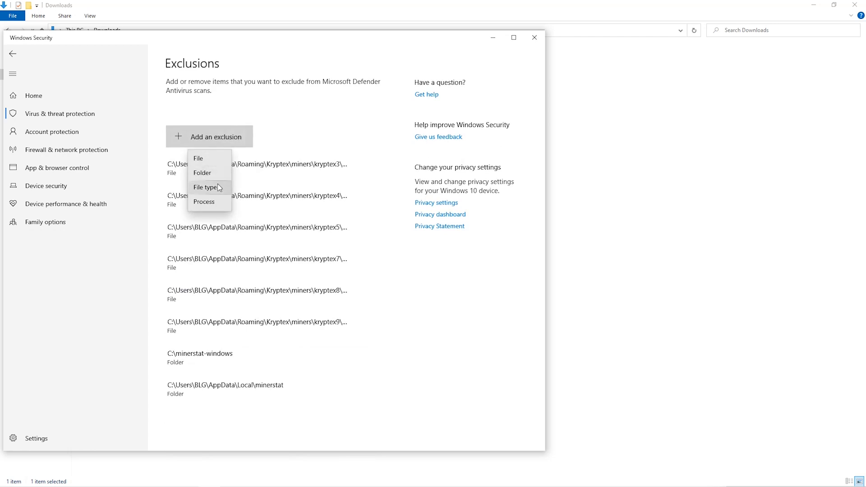
{"action": "left_click", "coordinate": [202, 172]}
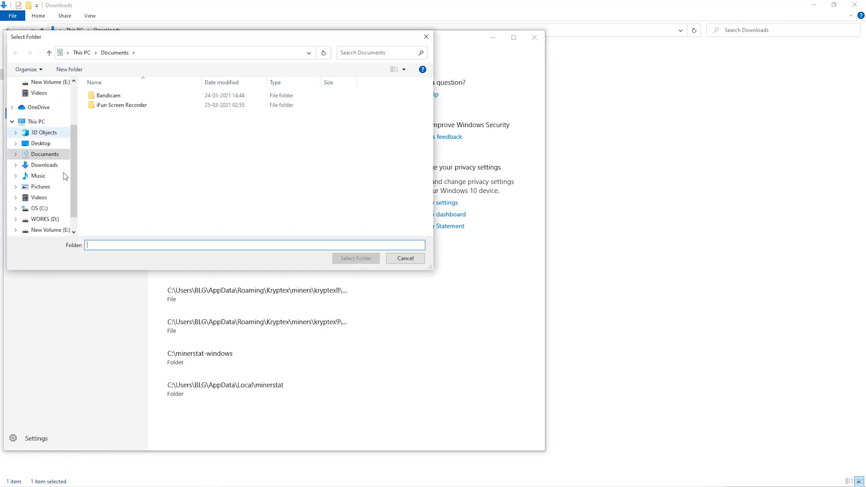
{"action": "left_click", "coordinate": [43, 164]}
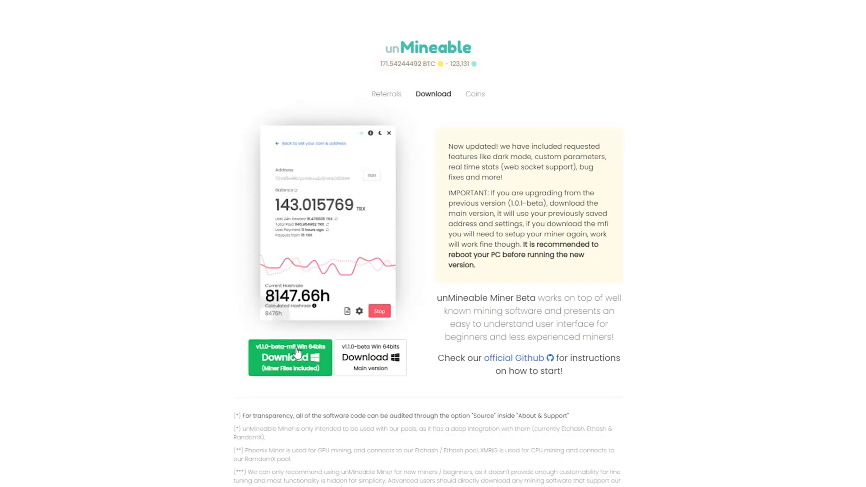
{"action": "mouse_move", "coordinate": [297, 362]}
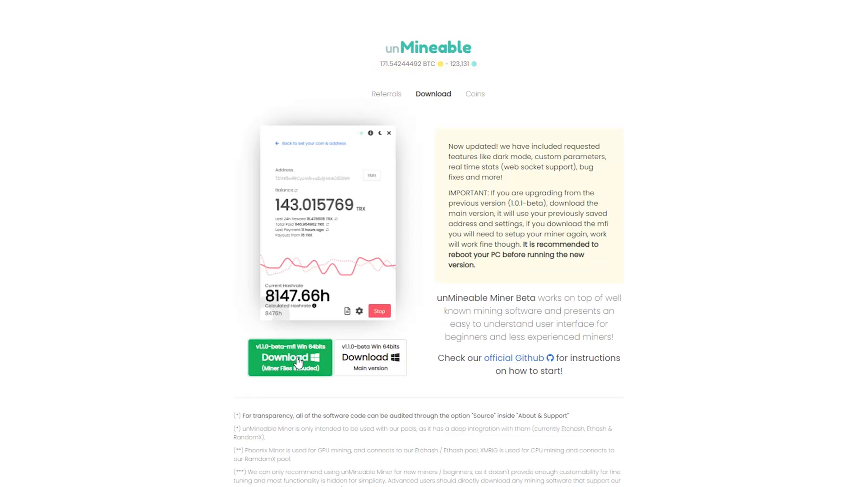
Download the v1.1.0-beta-mfi miner zip into the Downloads Miner folder.
{"action": "left_click", "coordinate": [291, 357]}
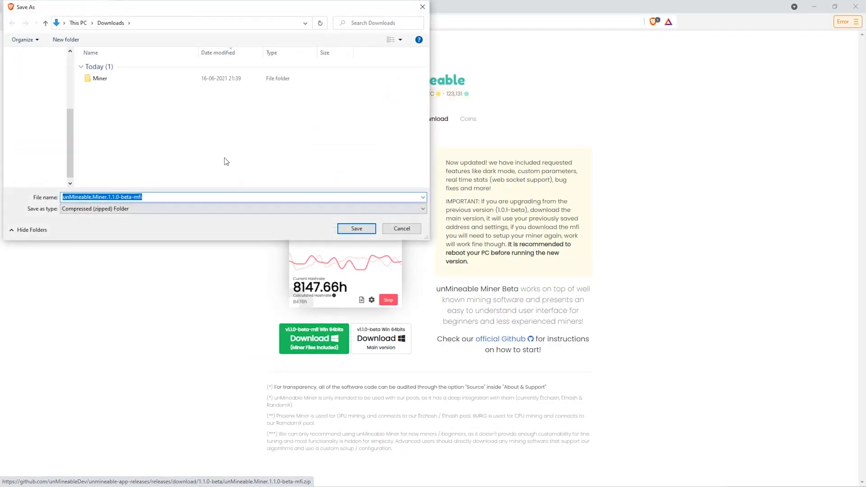
{"action": "left_click", "coordinate": [99, 78]}
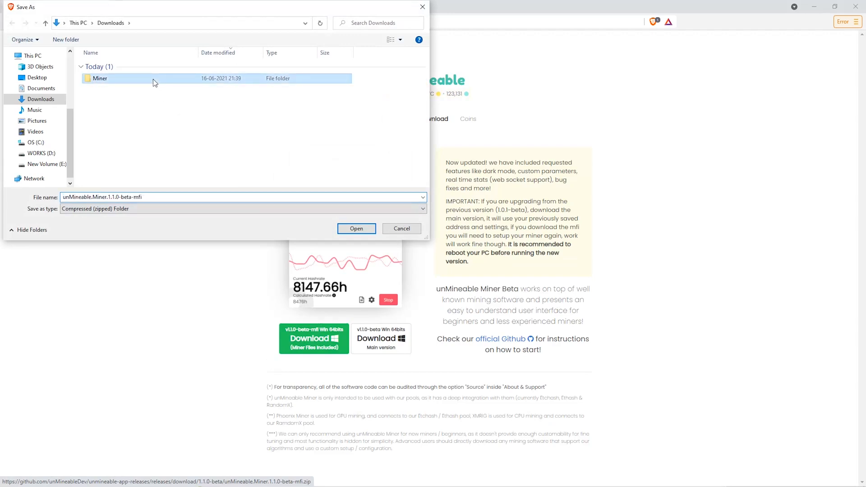
{"action": "double_click", "coordinate": [99, 77]}
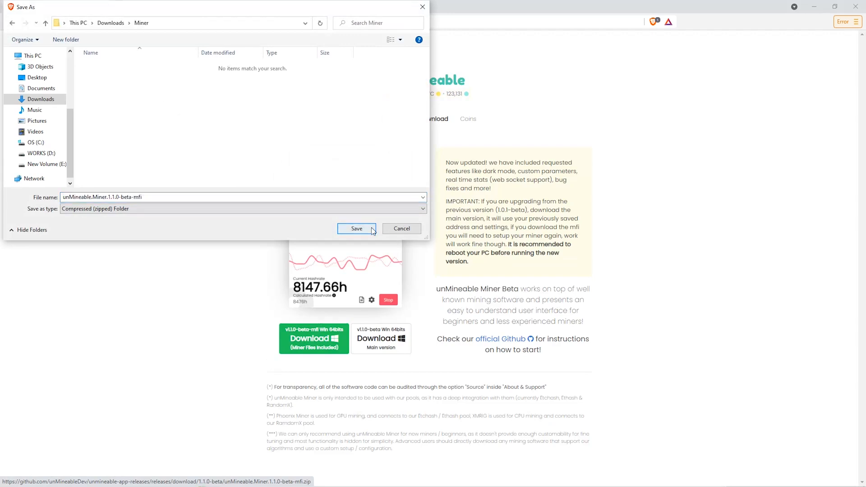
{"action": "left_click", "coordinate": [356, 228]}
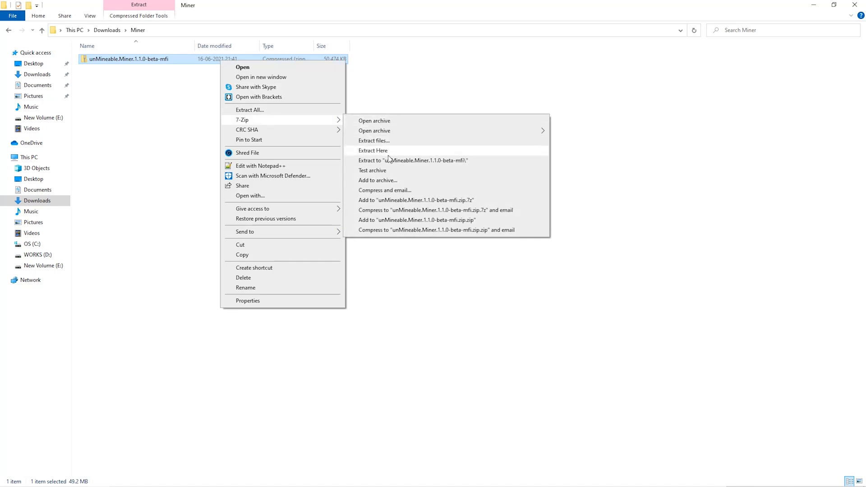
Extract the miner zip with 7-Zip Extract Here and launch unMineable Miner.
{"action": "left_click", "coordinate": [372, 149]}
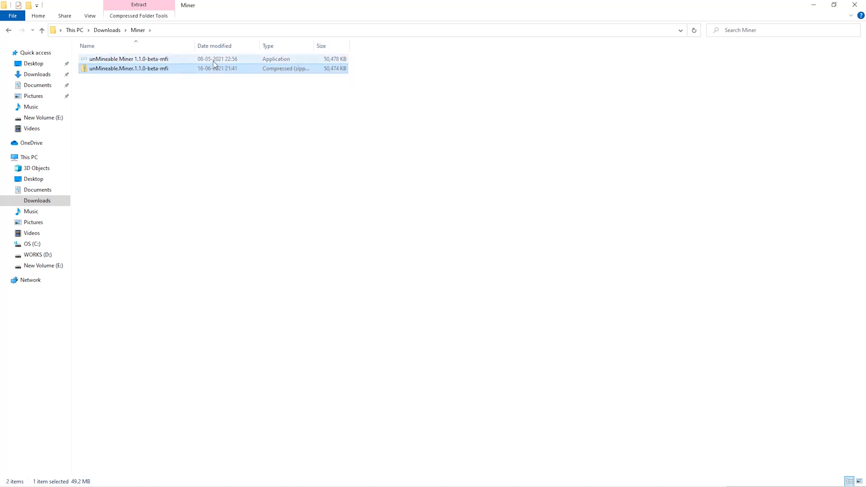
{"action": "double_click", "coordinate": [126, 59]}
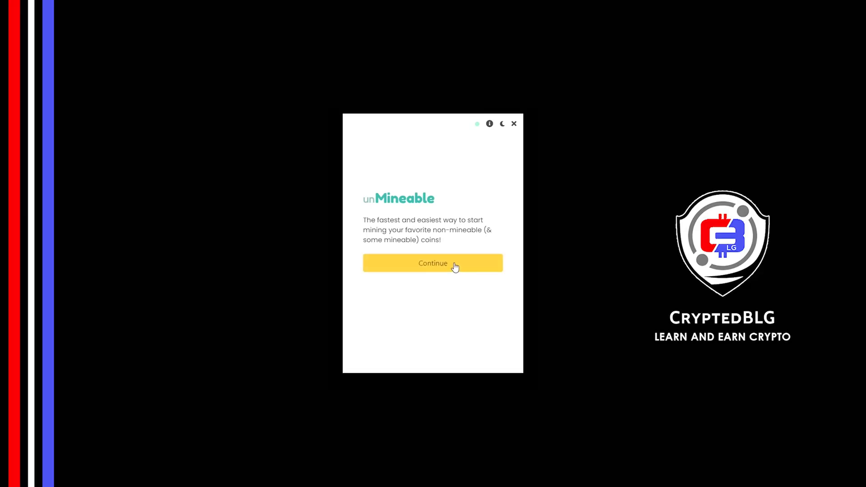
Pass the welcome screen and choose Graphics Card (GPU) as mining hardware.
{"action": "left_click", "coordinate": [433, 263]}
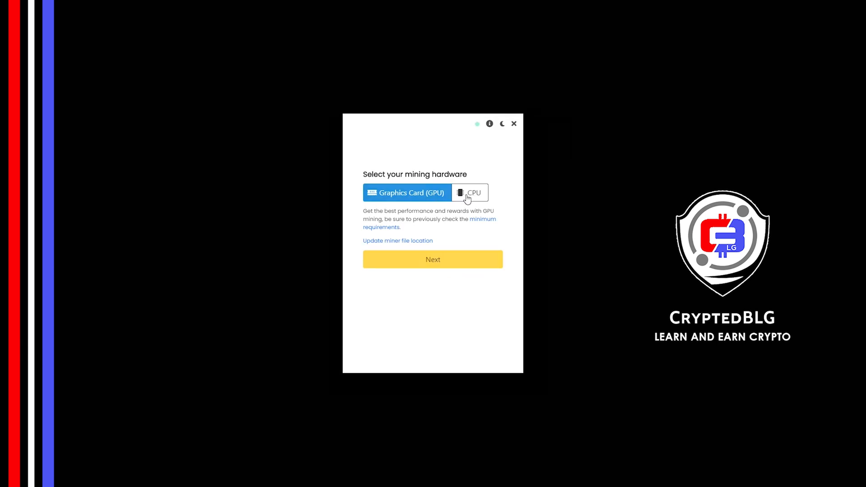
{"action": "left_click", "coordinate": [469, 192]}
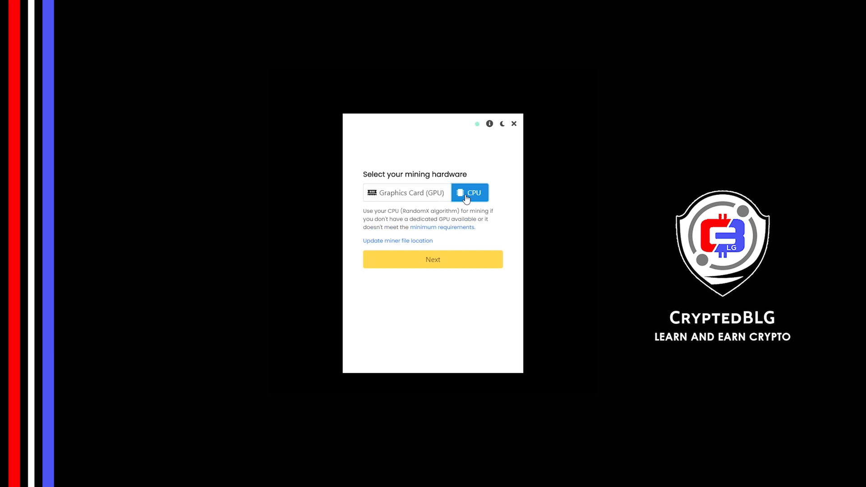
{"action": "mouse_move", "coordinate": [429, 198]}
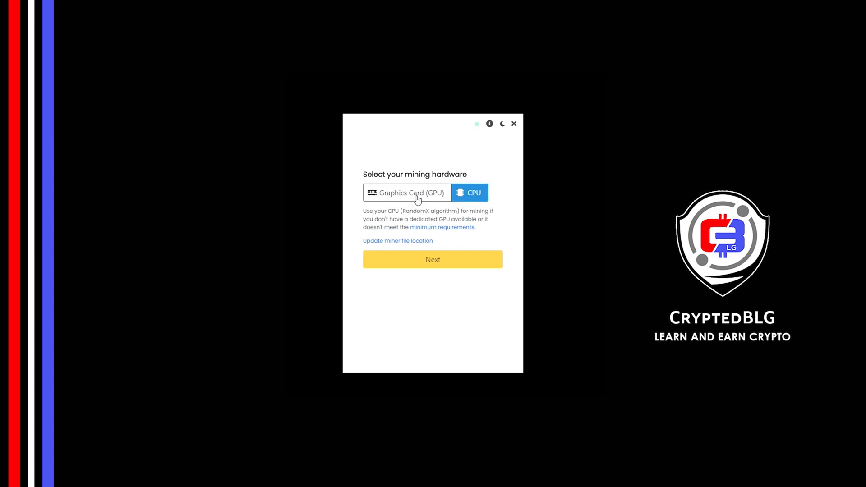
{"action": "left_click", "coordinate": [406, 192]}
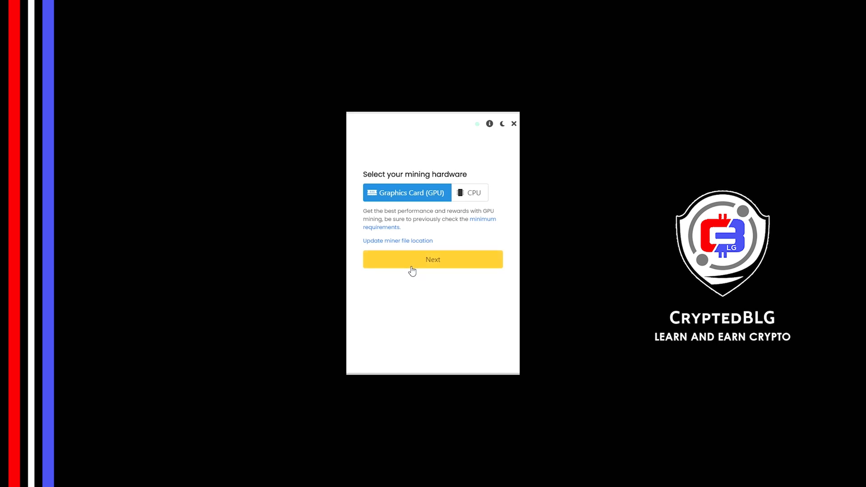
Filter coins by 'mat' and select MATIC (Polygon) to mine.
{"action": "left_click", "coordinate": [433, 259]}
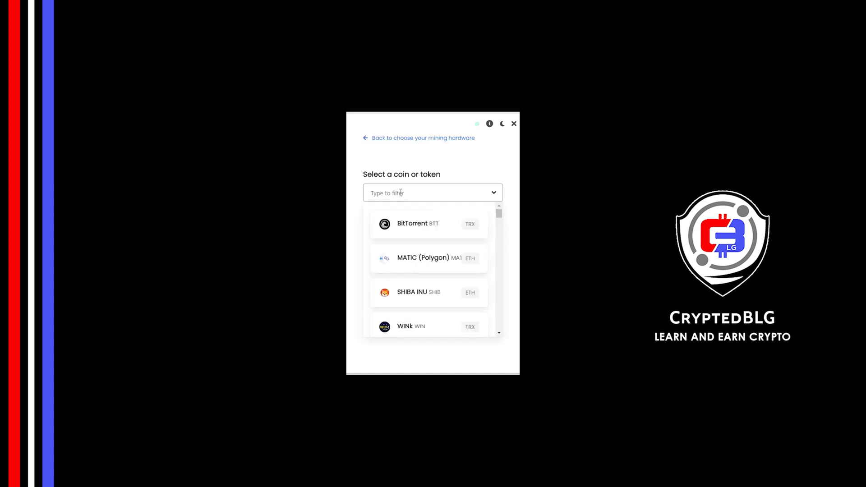
{"action": "type", "text": "mat"}
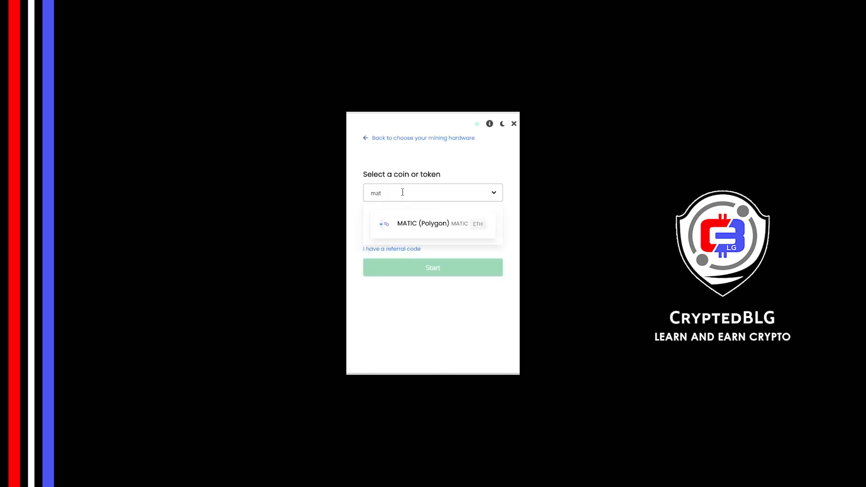
{"action": "left_click", "coordinate": [431, 223]}
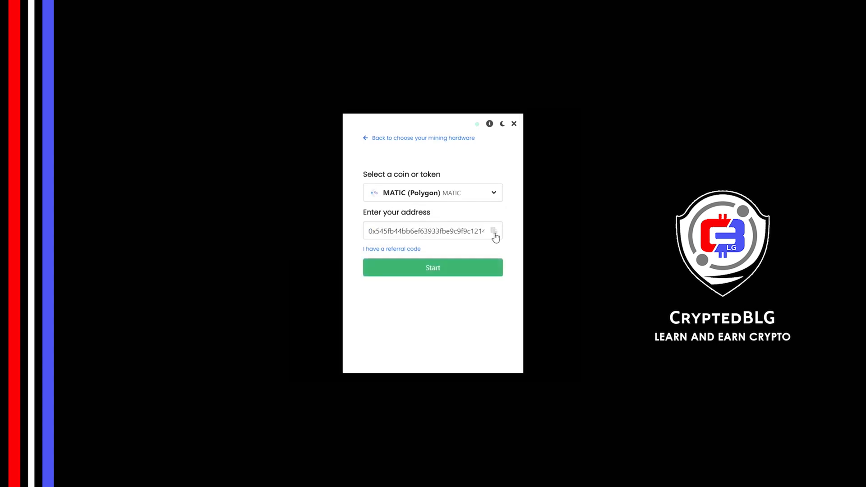
Enter referral code 58v5-xqsc and start mining.
{"action": "left_click", "coordinate": [391, 249]}
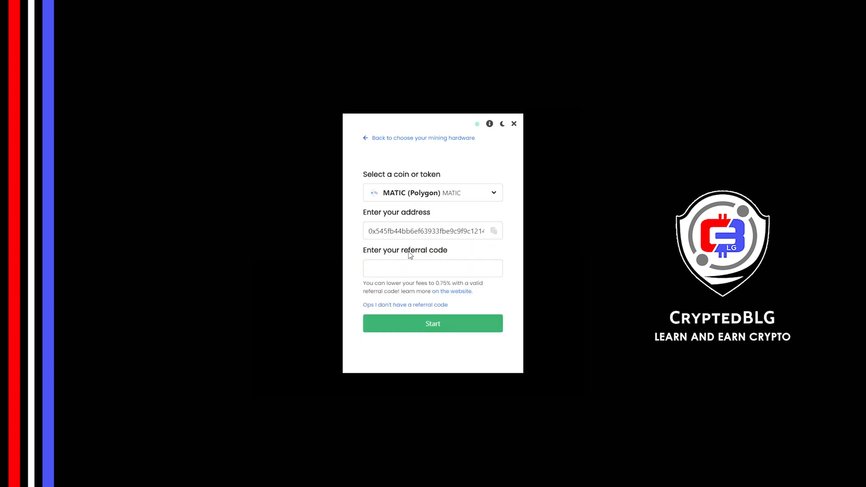
{"action": "type", "text": "58v5-xqsc"}
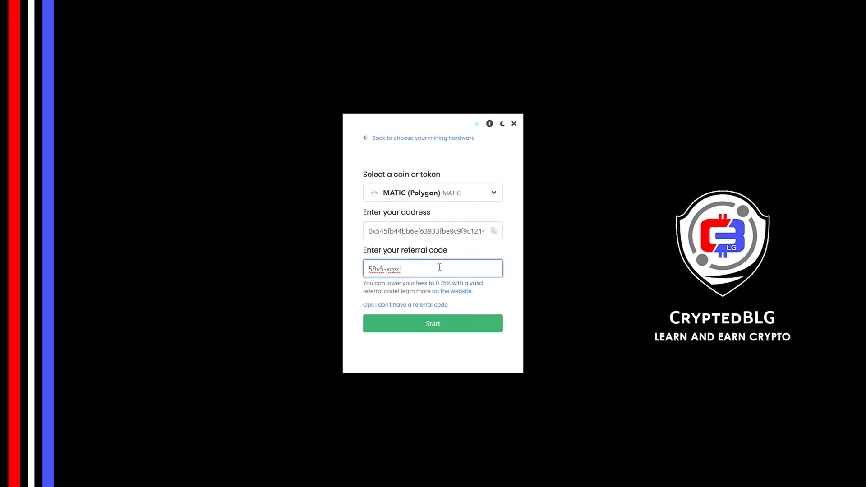
{"action": "mouse_move", "coordinate": [443, 281]}
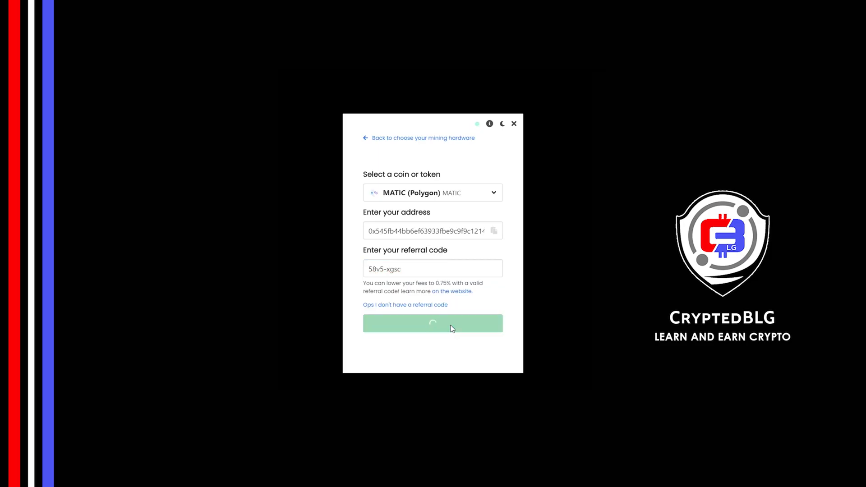
{"action": "left_click", "coordinate": [433, 322]}
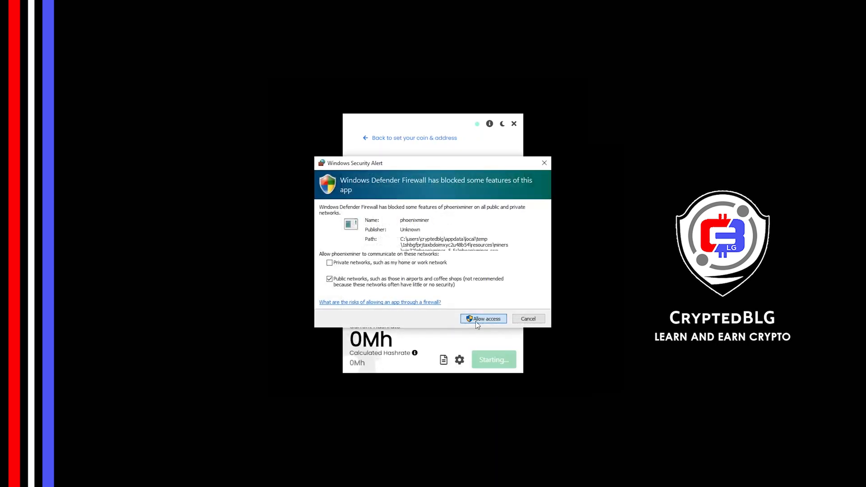
Allow the miner through the Windows firewall to reach the MATIC dashboard.
{"action": "left_click", "coordinate": [482, 319]}
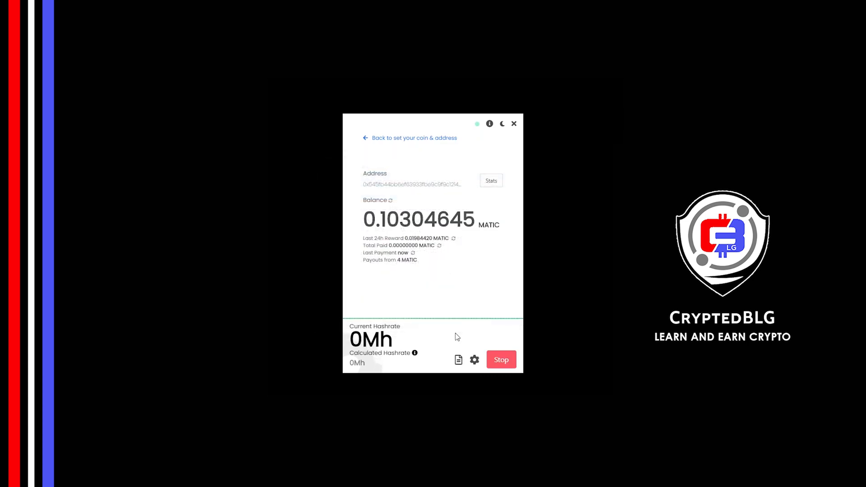
{"action": "mouse_move", "coordinate": [475, 360]}
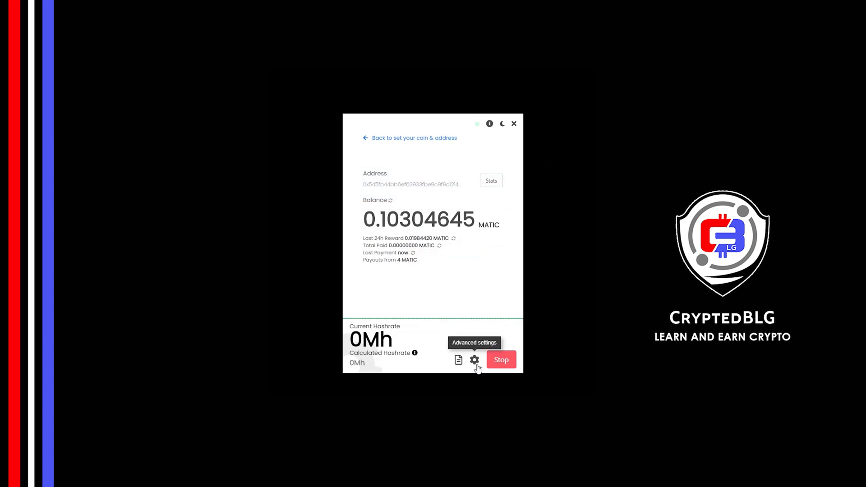
In Advanced settings choose High intensity, worker name 'blg unmineable matic', then Save & Restart.
{"action": "left_click", "coordinate": [474, 358]}
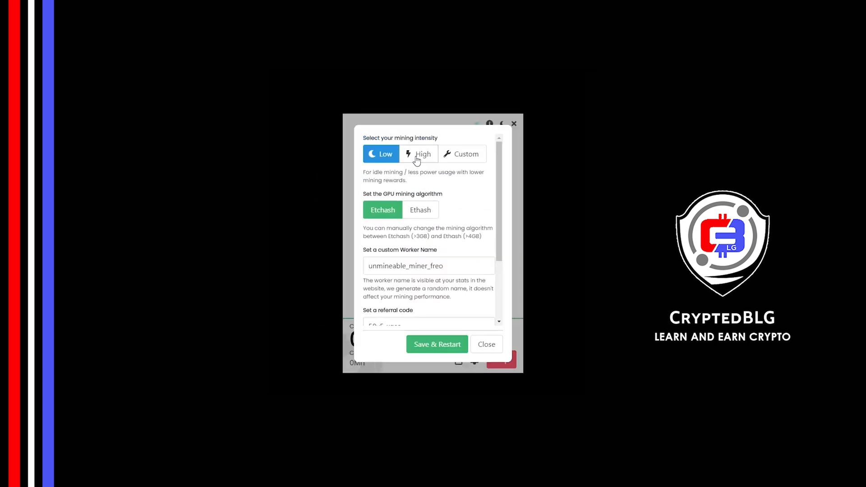
{"action": "left_click", "coordinate": [418, 153]}
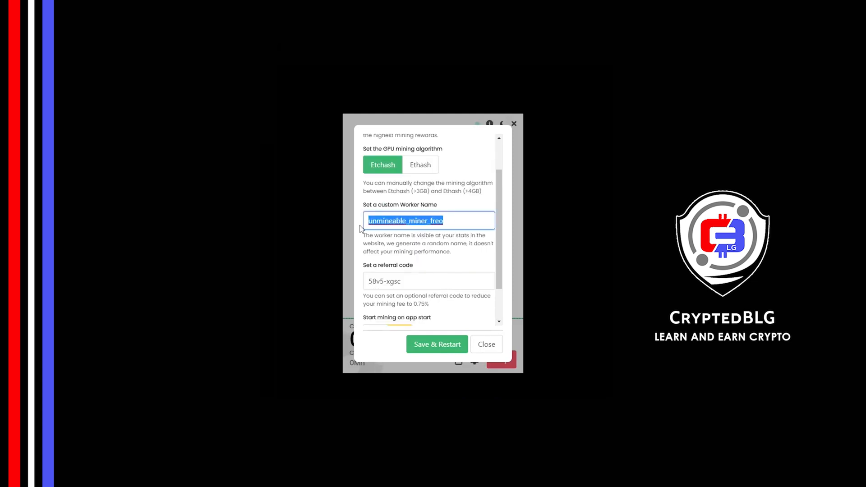
{"action": "type", "text": "blg unm"}
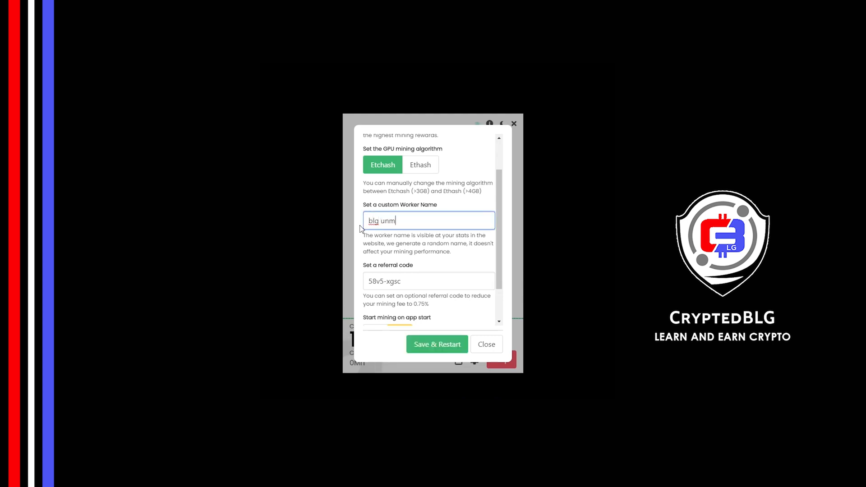
{"action": "left_click", "coordinate": [410, 281]}
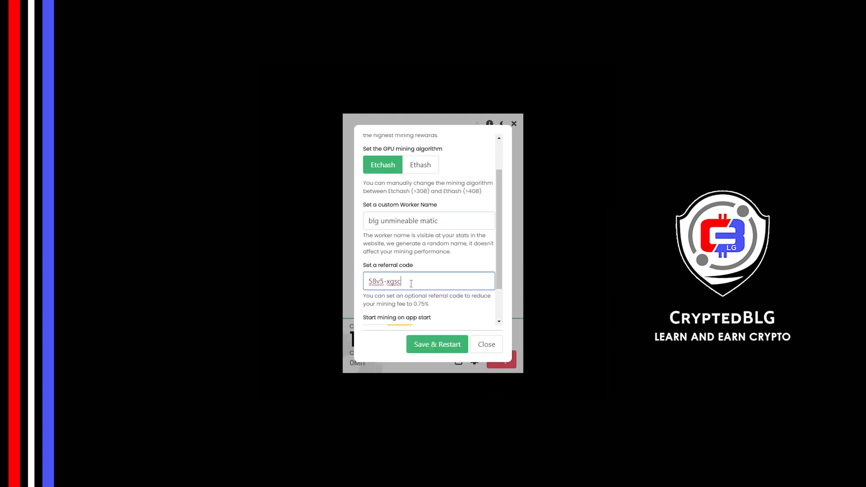
{"action": "scroll", "scroll_direction": "down", "scroll_amount": 3}
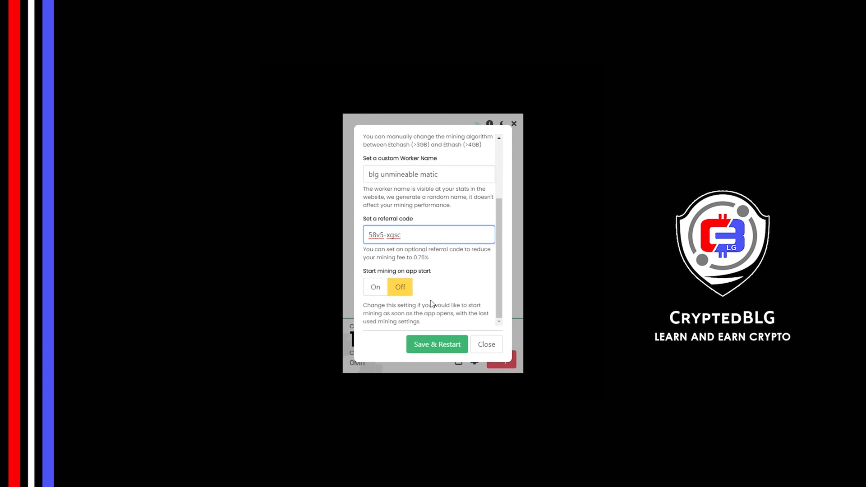
{"action": "mouse_move", "coordinate": [383, 281]}
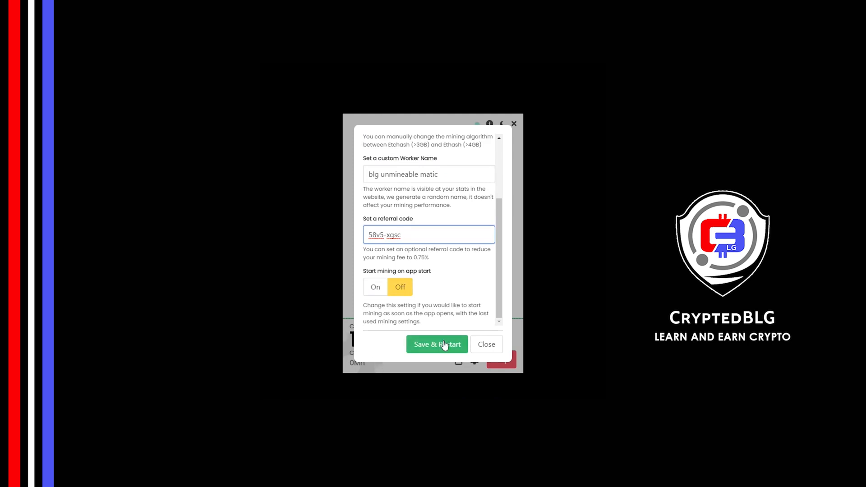
{"action": "left_click", "coordinate": [437, 345]}
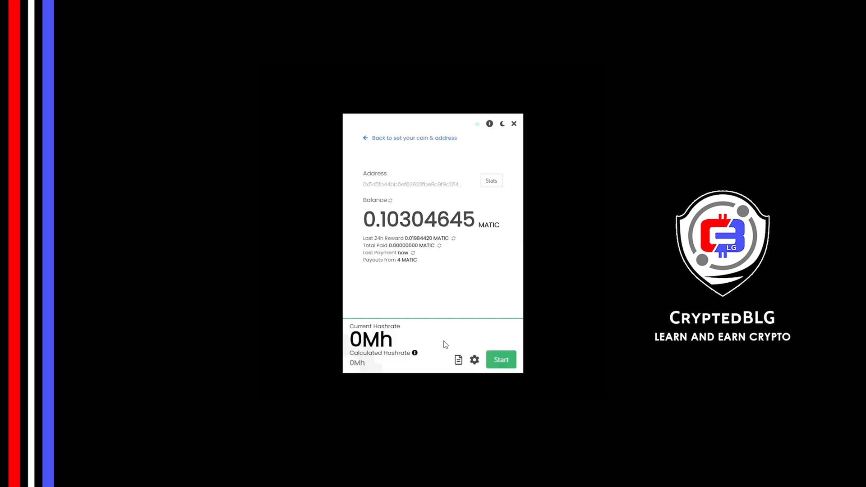
Start mining again with the new settings, running at 11.4 Mh.
{"action": "left_click", "coordinate": [500, 359]}
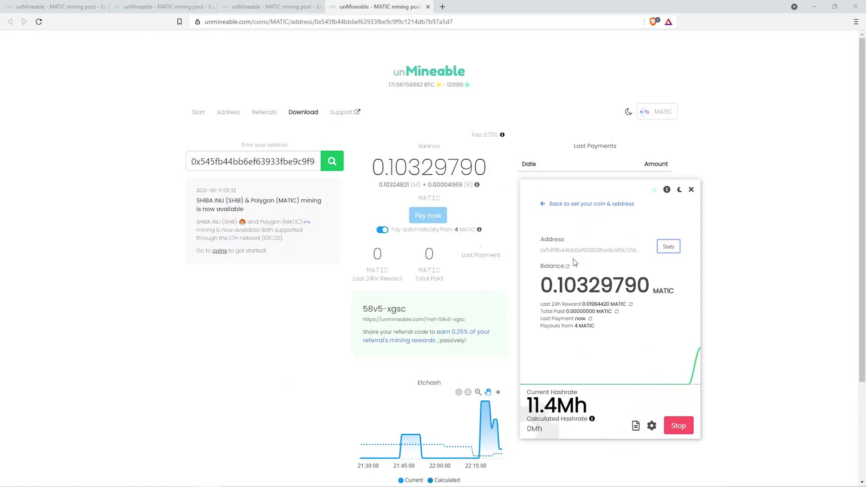
{"action": "mouse_move", "coordinate": [567, 265]}
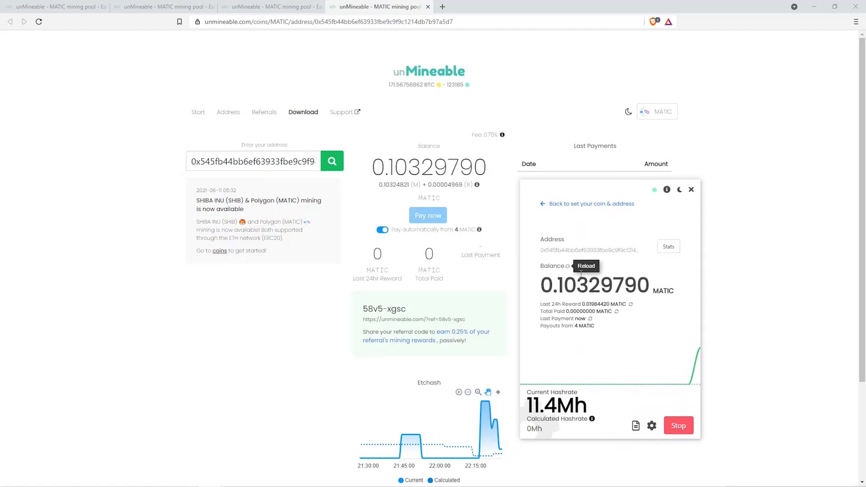
{"action": "mouse_move", "coordinate": [631, 306]}
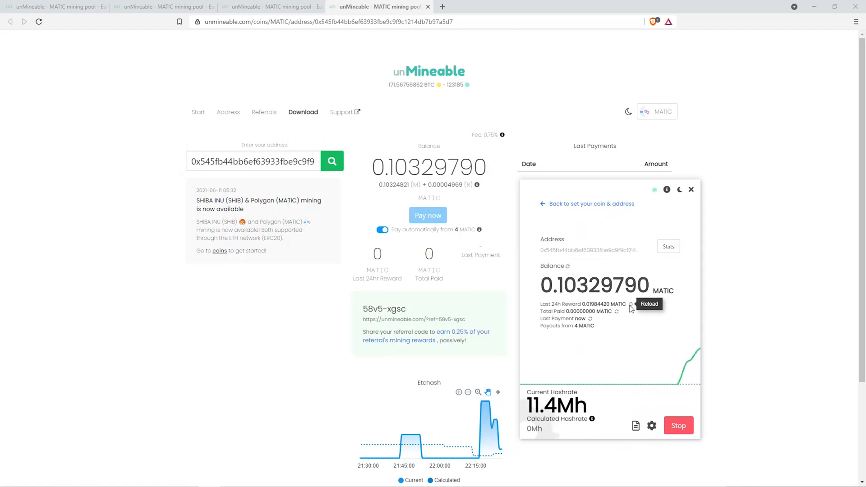